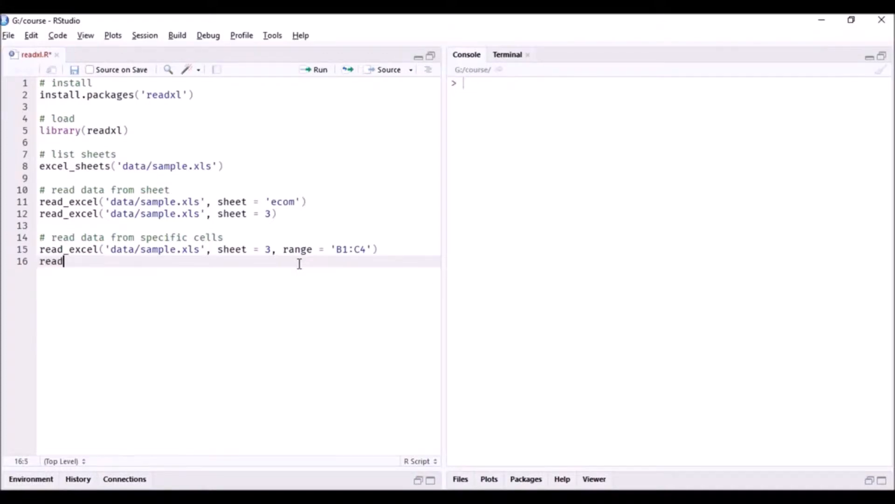
- Write read_excel('data/sample.xls', sheet = 3, with range begun on the continuation line
type("_excel")
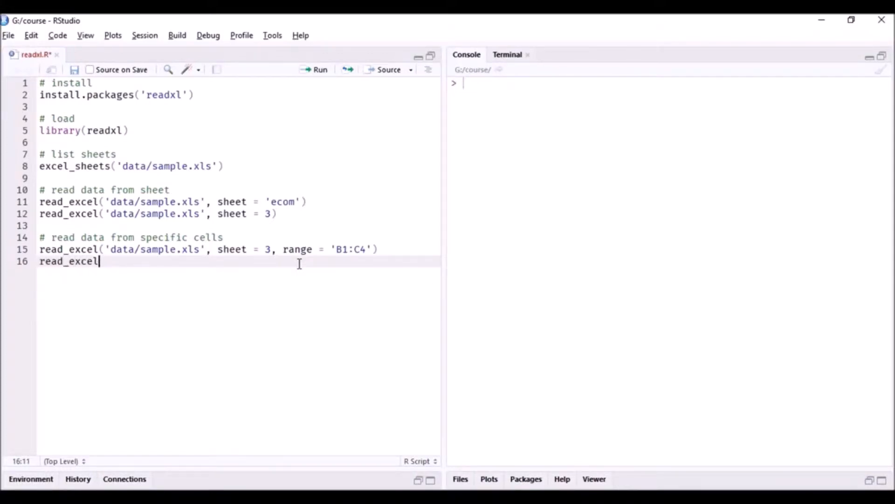
type("(data")
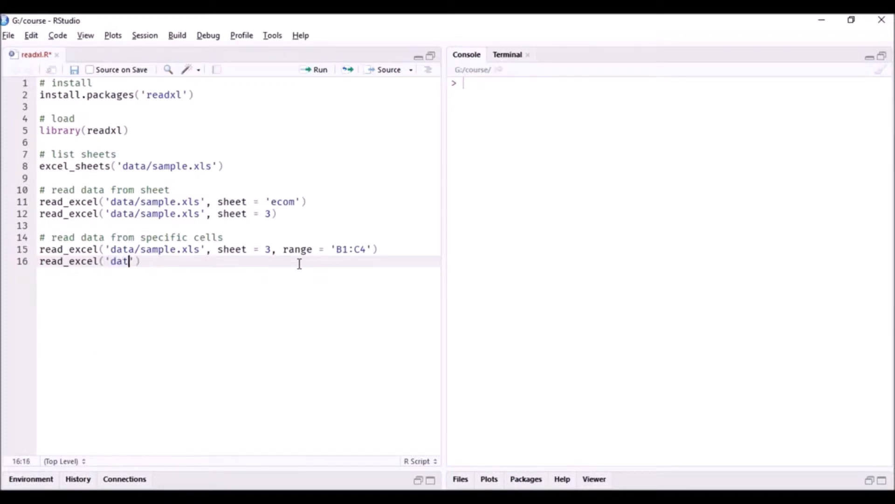
type("a/sam")
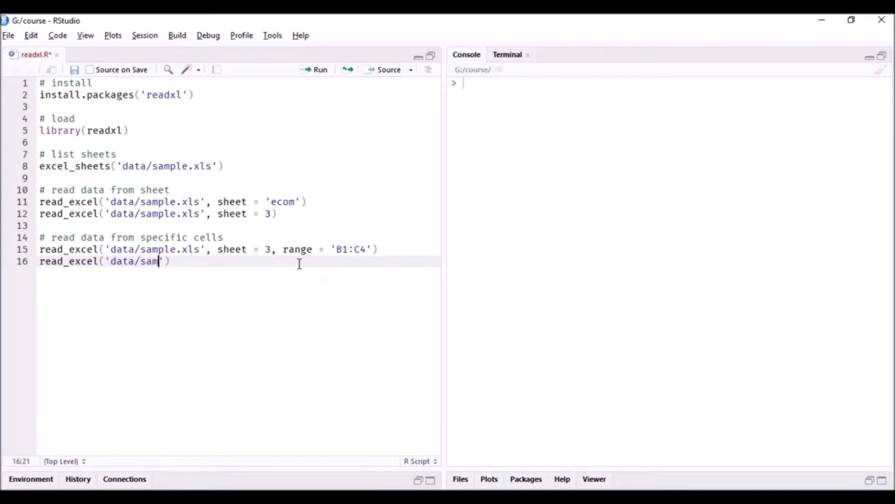
type("ple.xls")
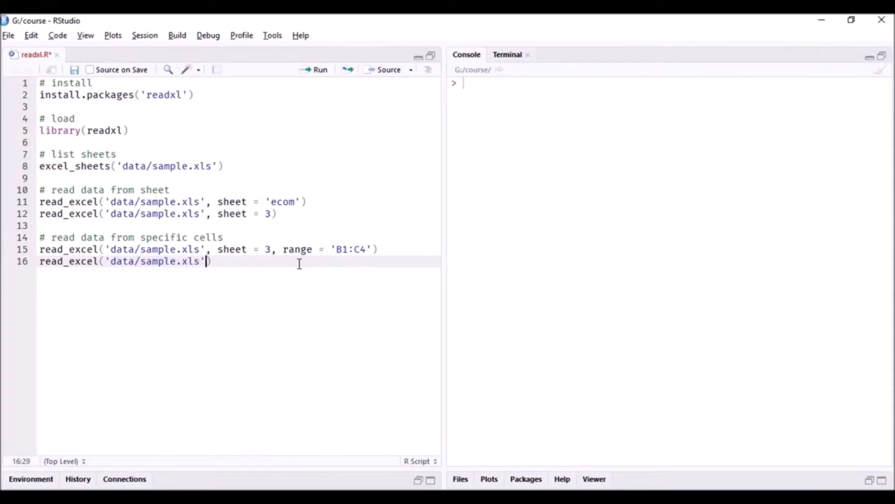
type(", sheet")
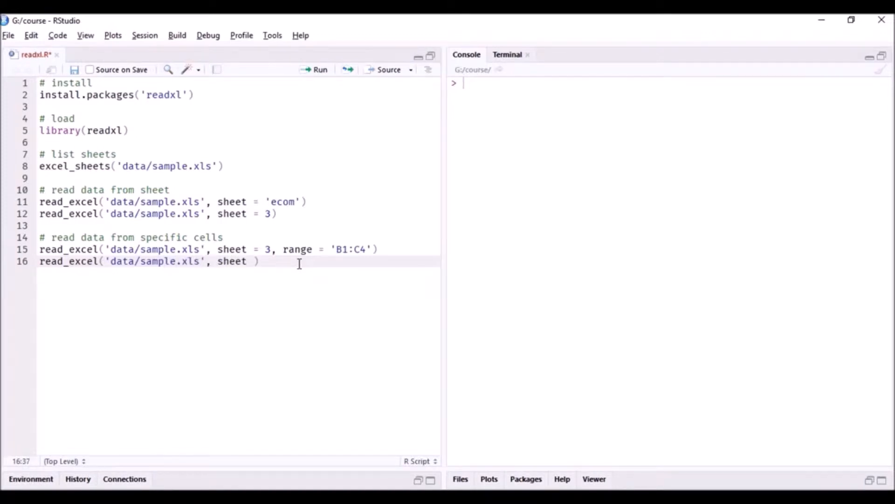
type("= 3,")
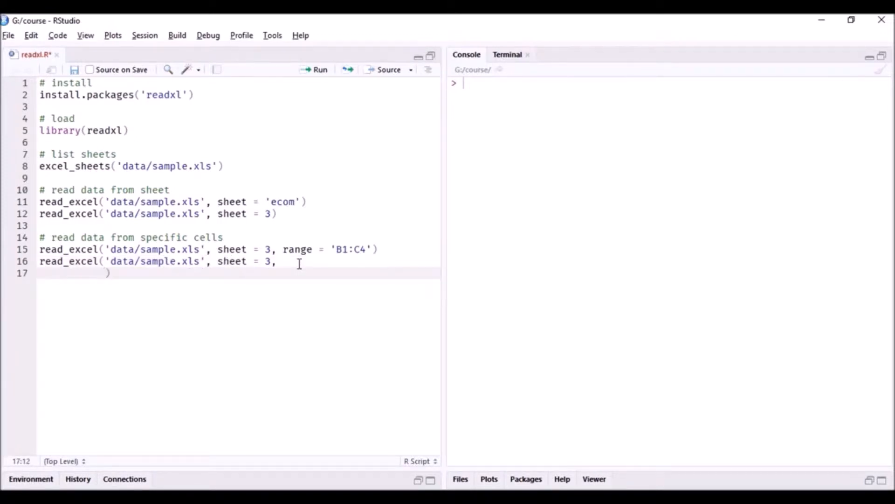
type("range")
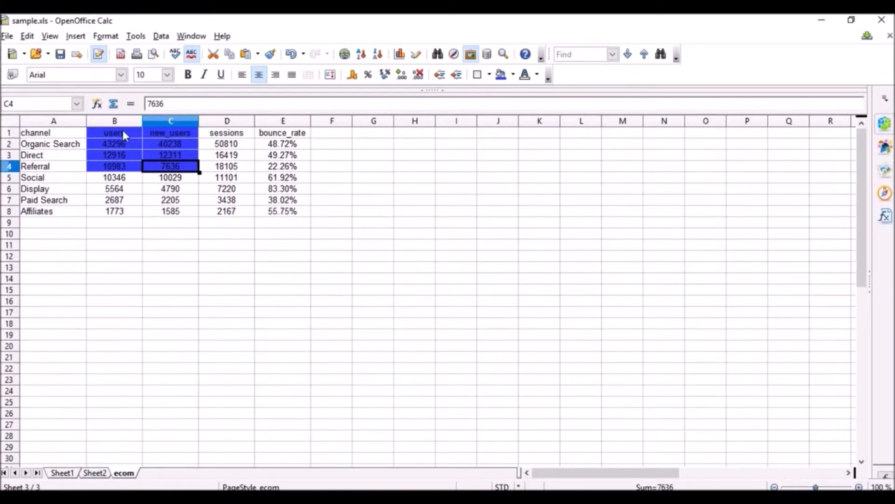
left_click(114, 133)
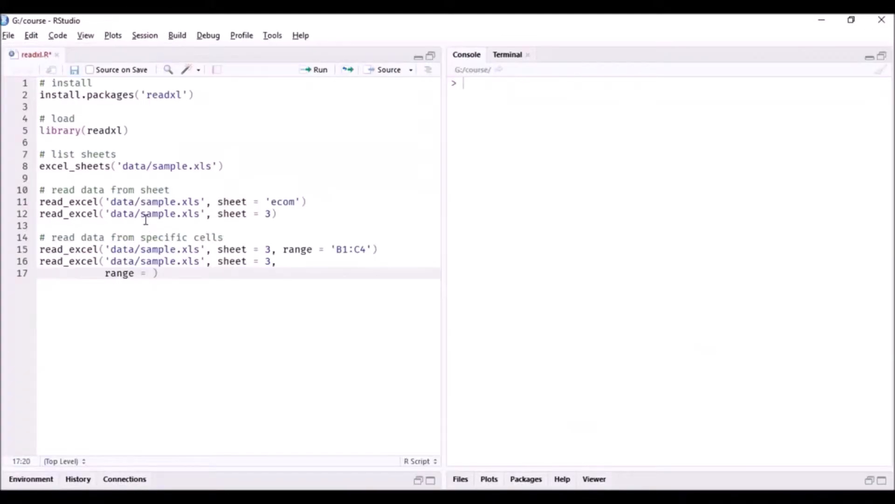
- Complete the argument as range = anchored('B1', dim = c(4, 2)) and check the B1 anchor
type("anch")
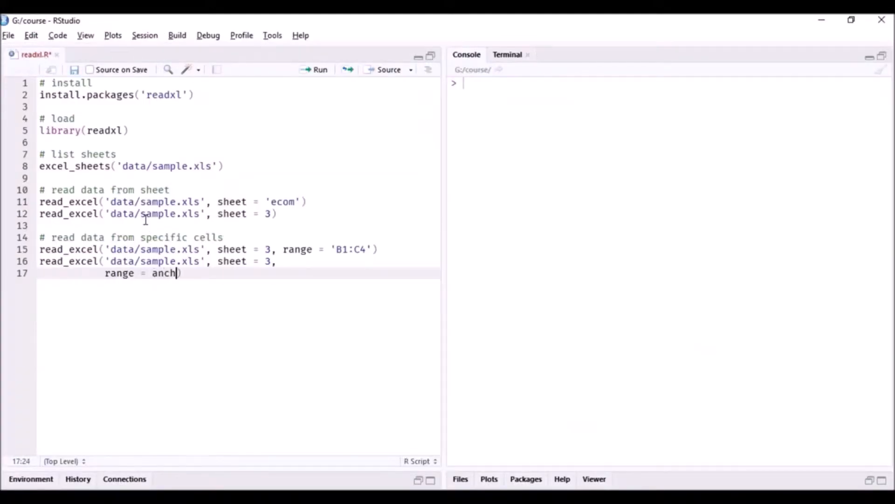
type("ored('")
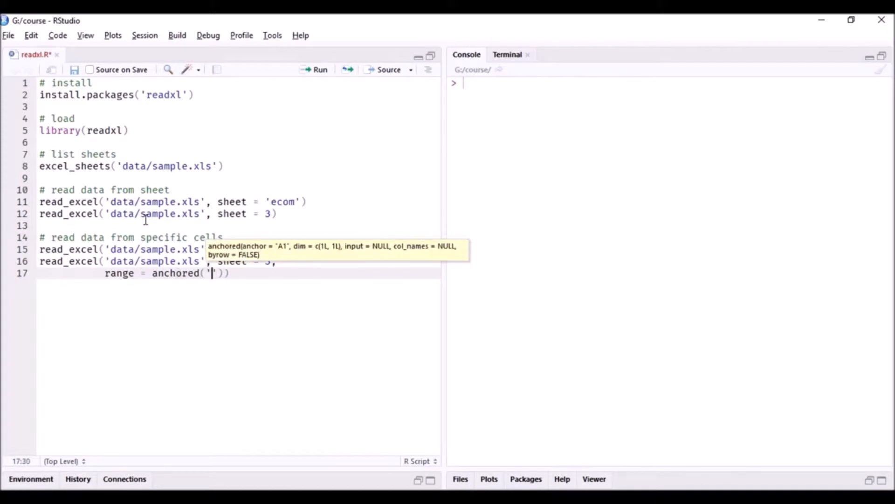
type("B1")
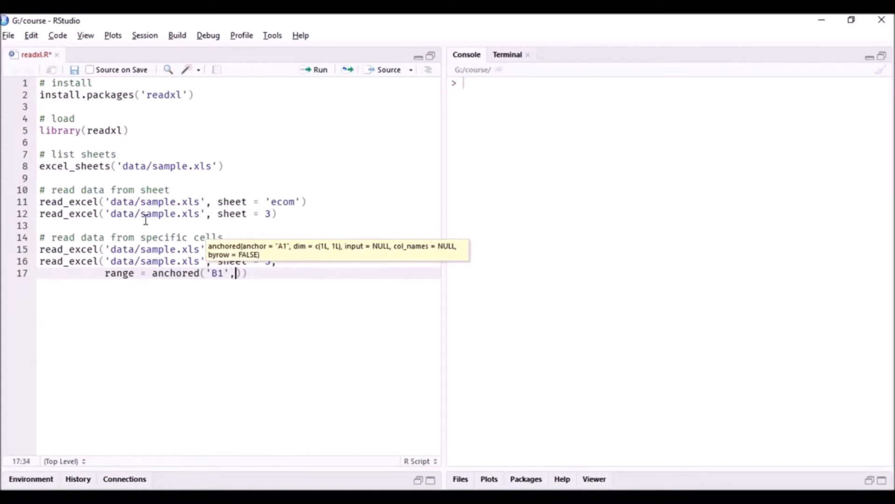
type("dim =")
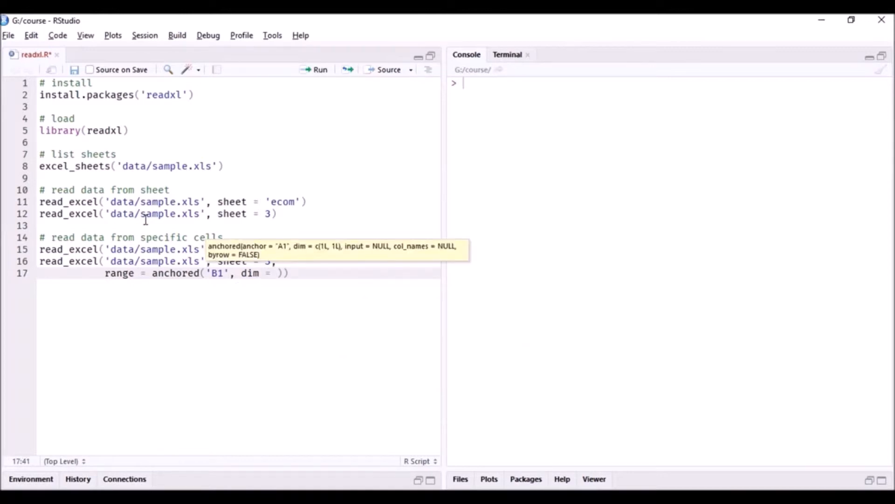
type("c(")
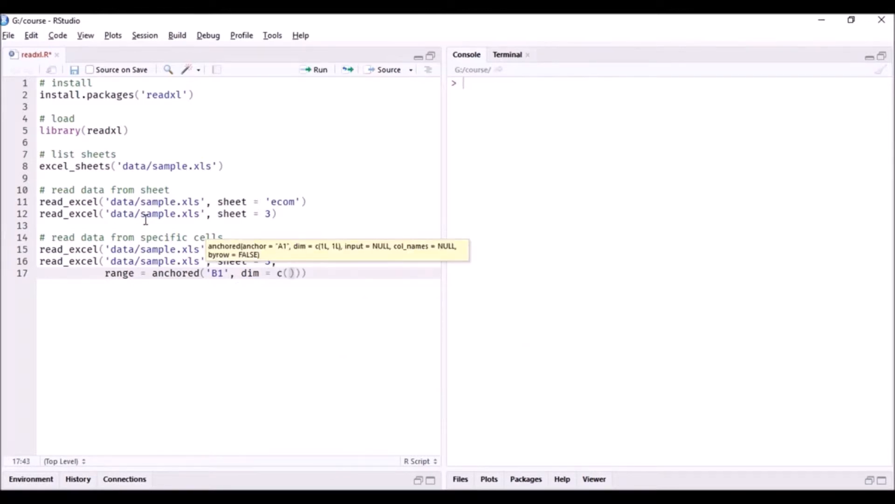
type("4, 2")
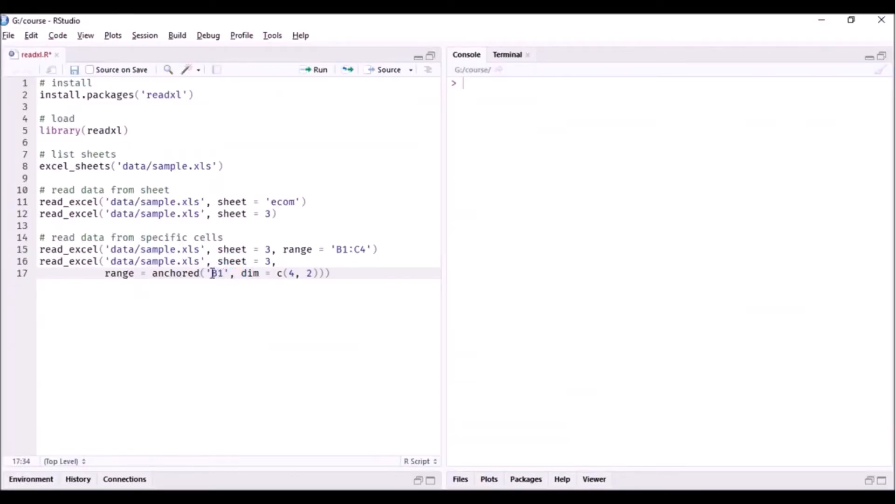
double_click(218, 273)
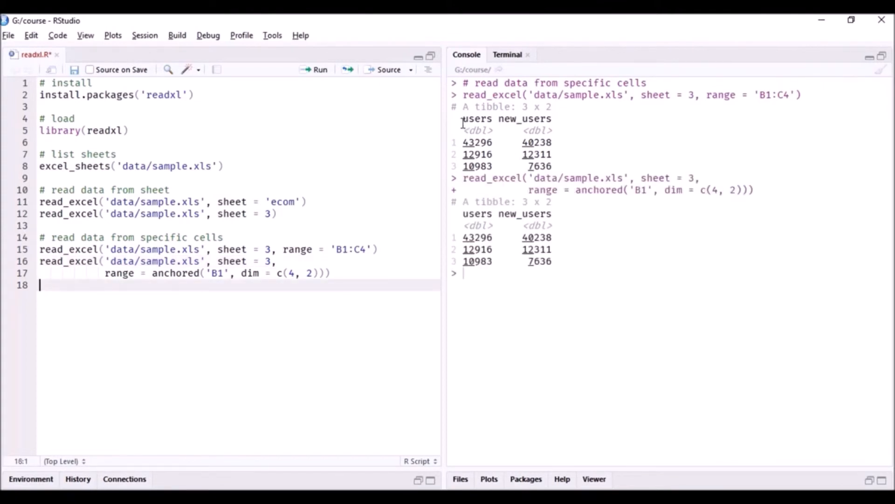
- Select the first tibble output in the console to compare it with the anchored result
left_click_drag(462, 118, 554, 159)
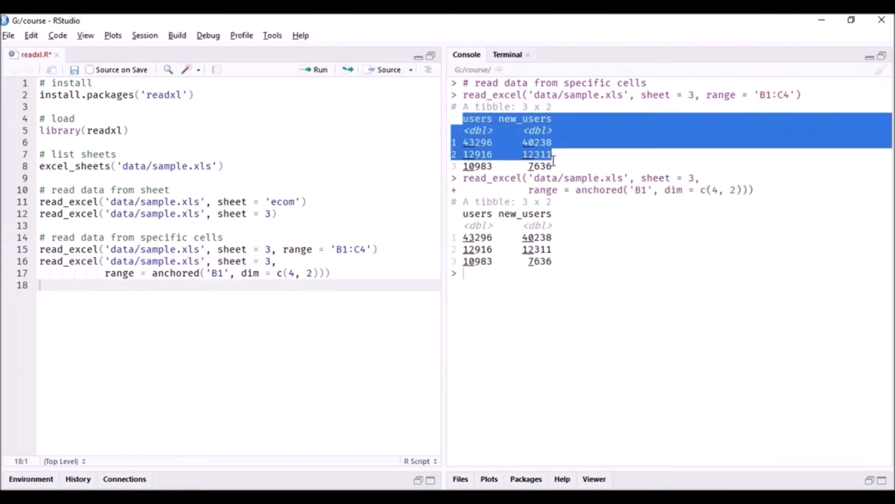